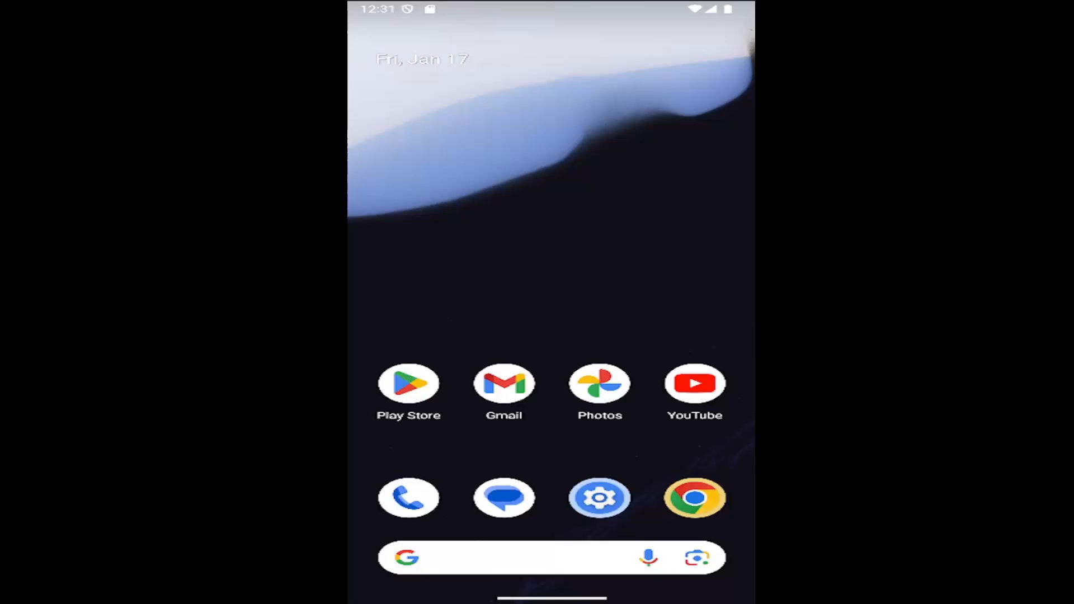
mouse_move(598, 278)
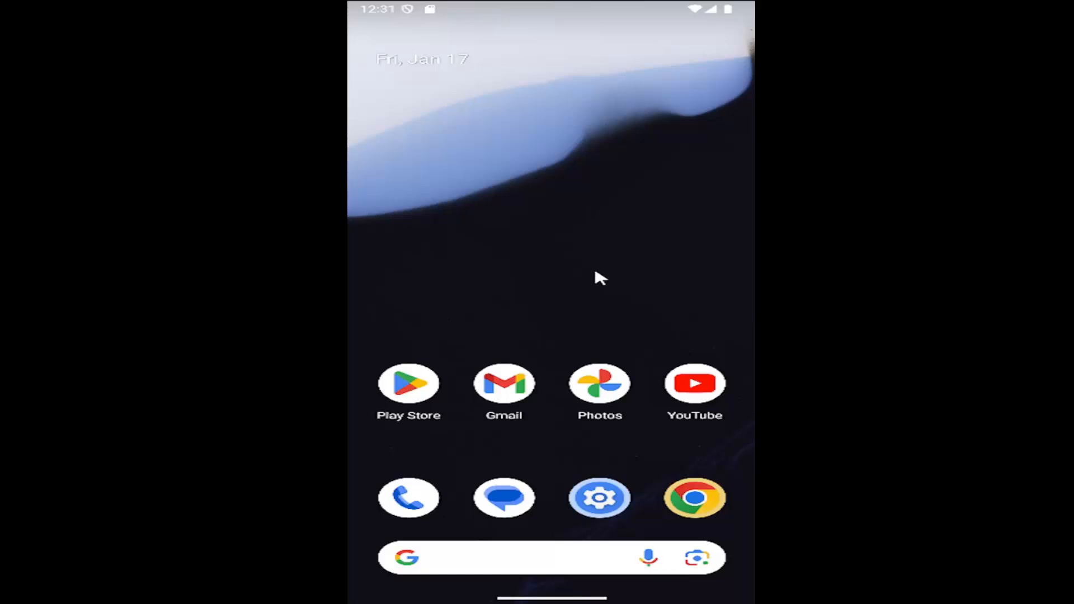
mouse_move(548, 469)
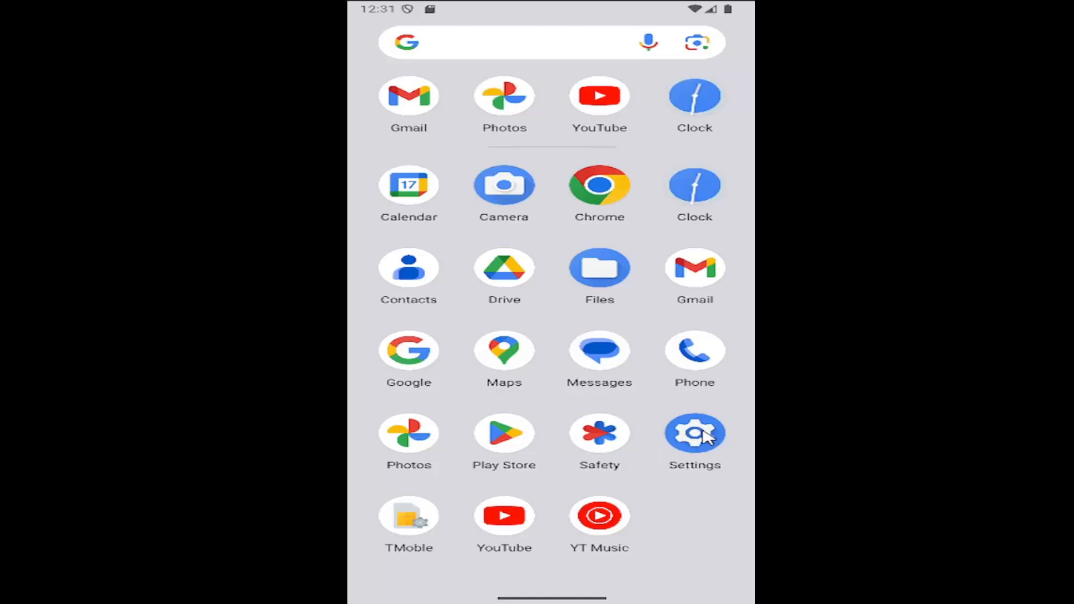
Launch the Settings app, landing on its Apps page.
left_click(694, 434)
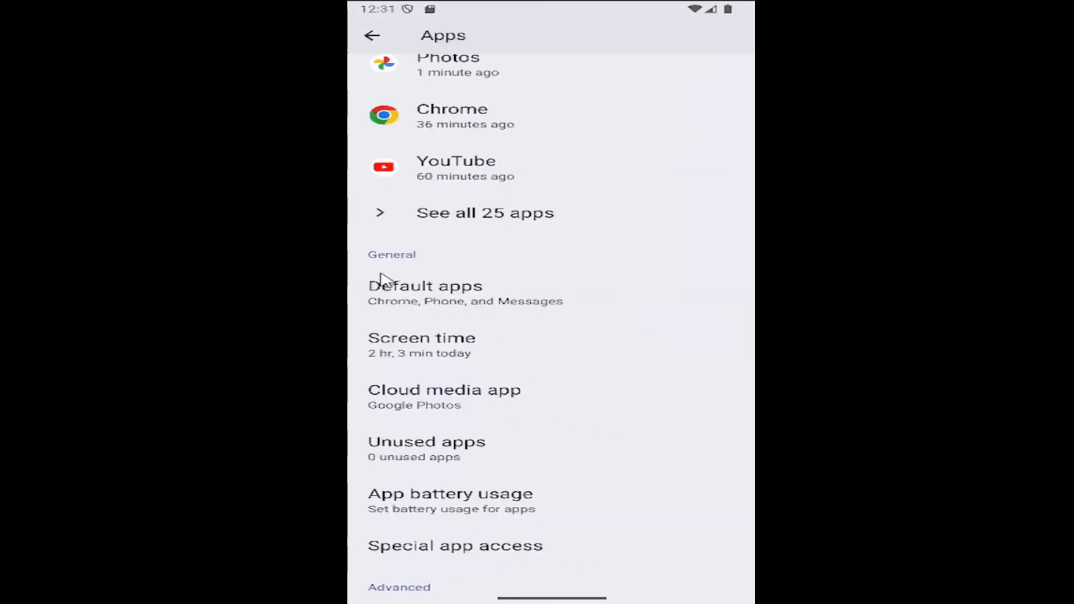
mouse_move(433, 458)
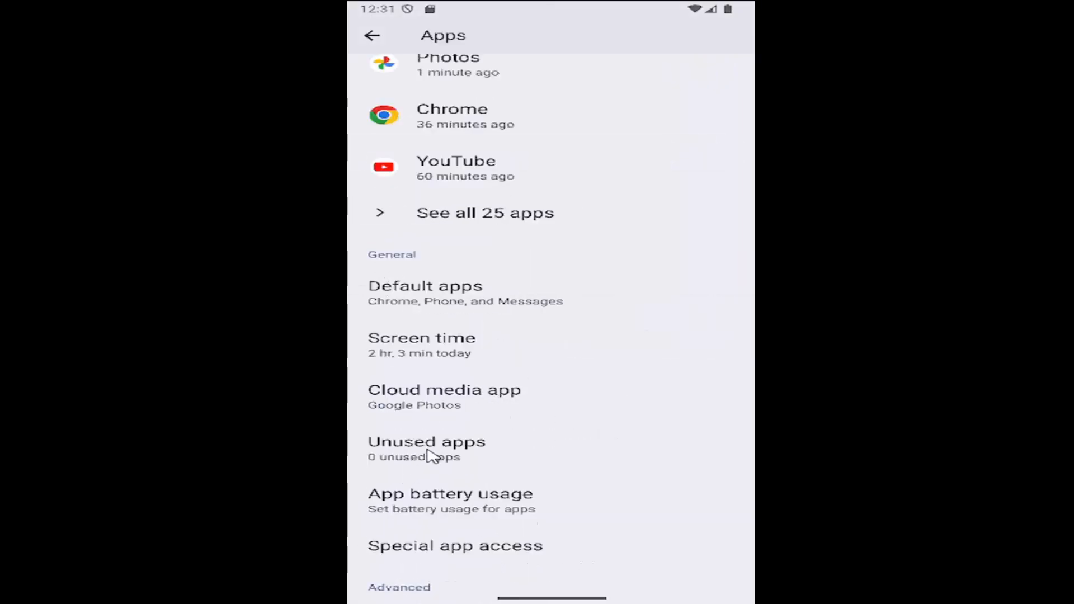
Go to Unused apps under General, which lists no unused apps.
left_click(426, 449)
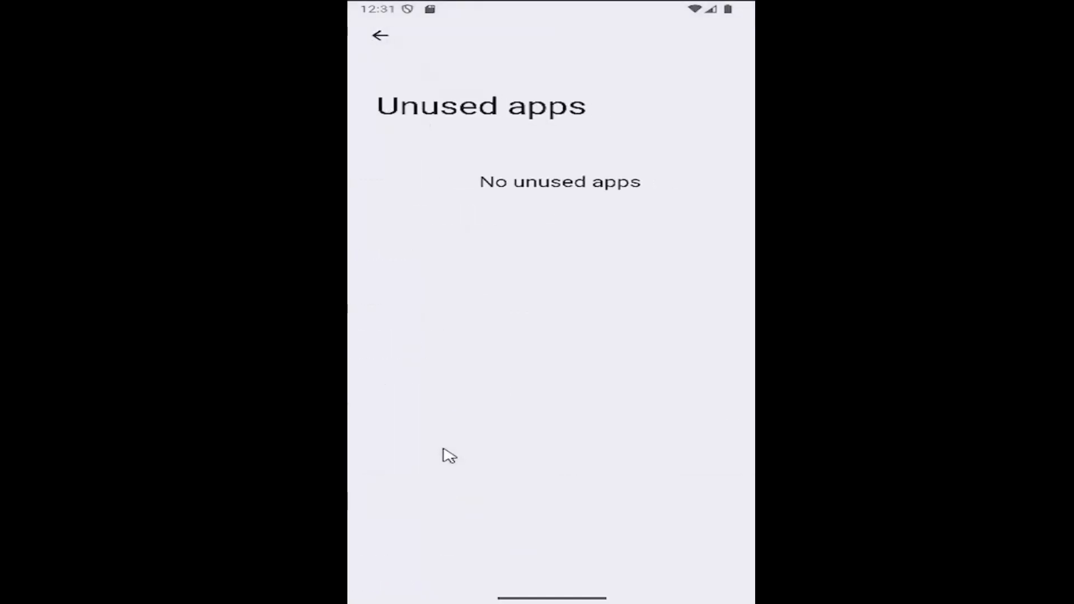
mouse_move(580, 386)
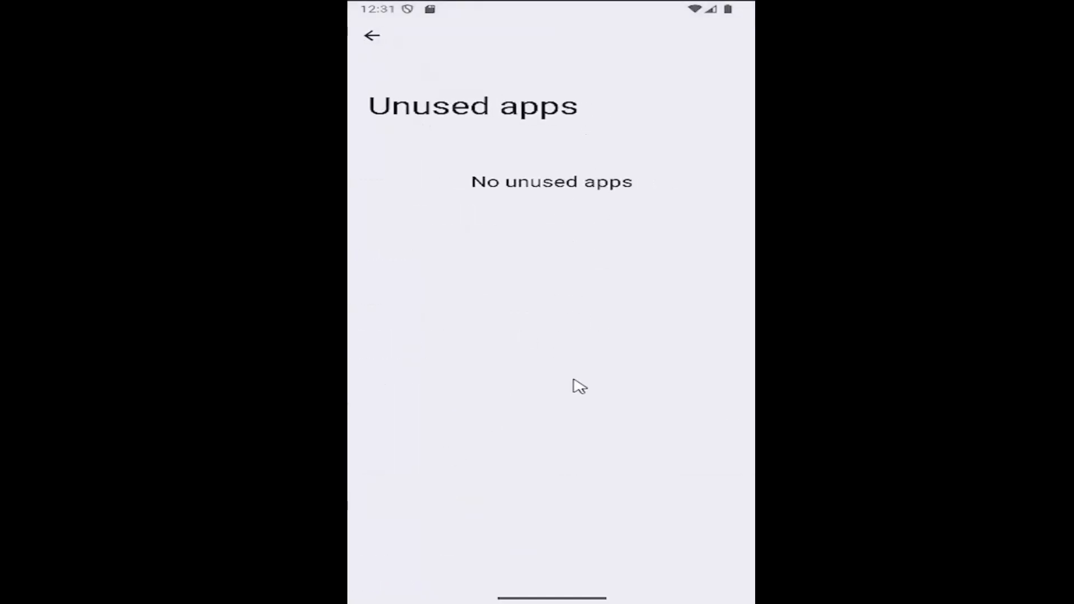
Navigate back from Unused apps to the main Settings menu.
left_click(372, 35)
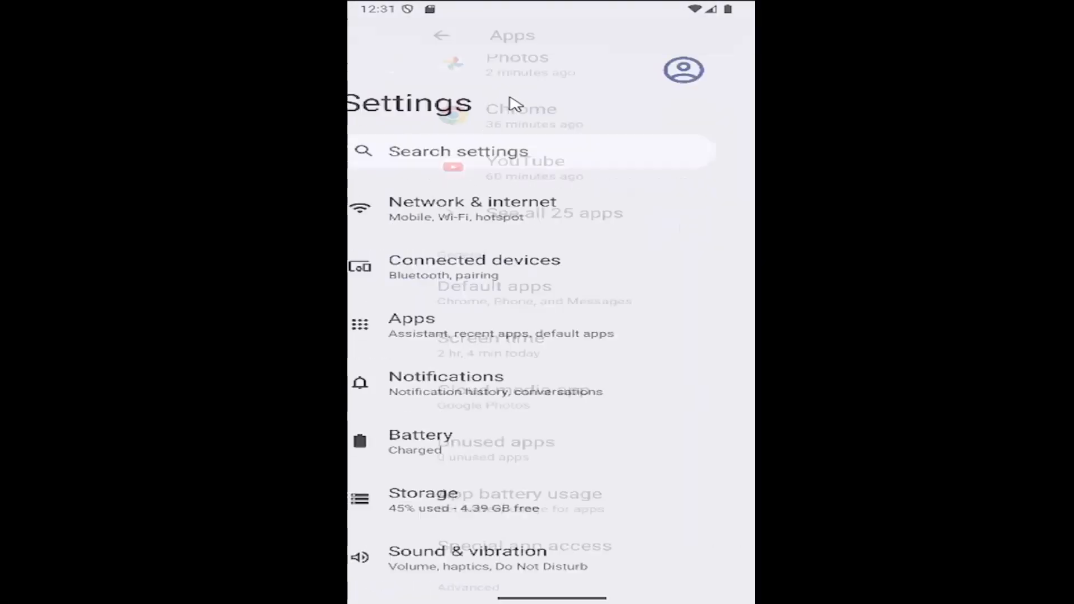